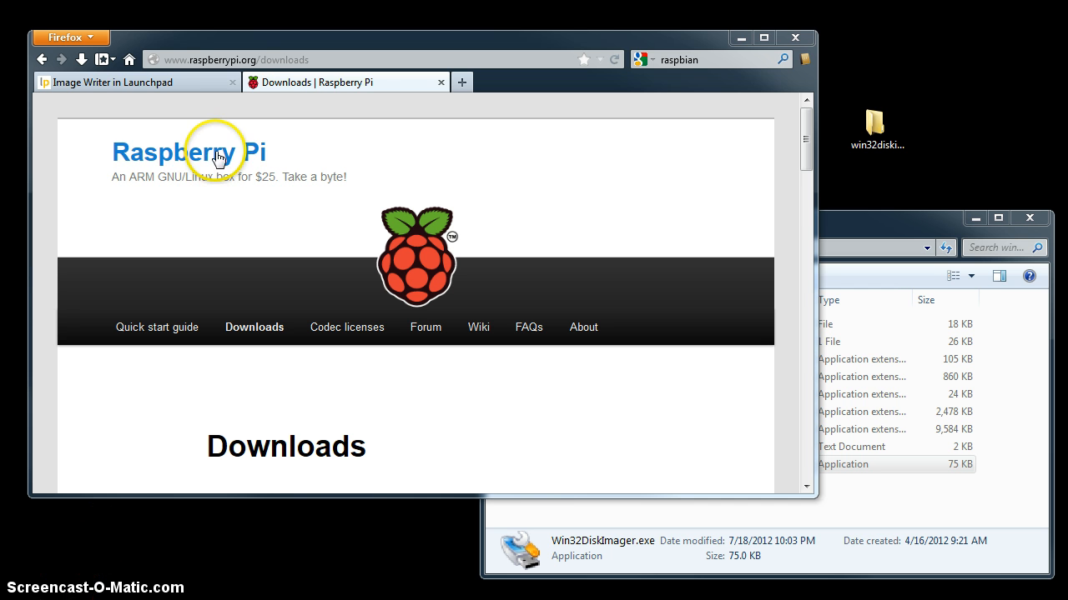
pyautogui.moveTo(377, 161)
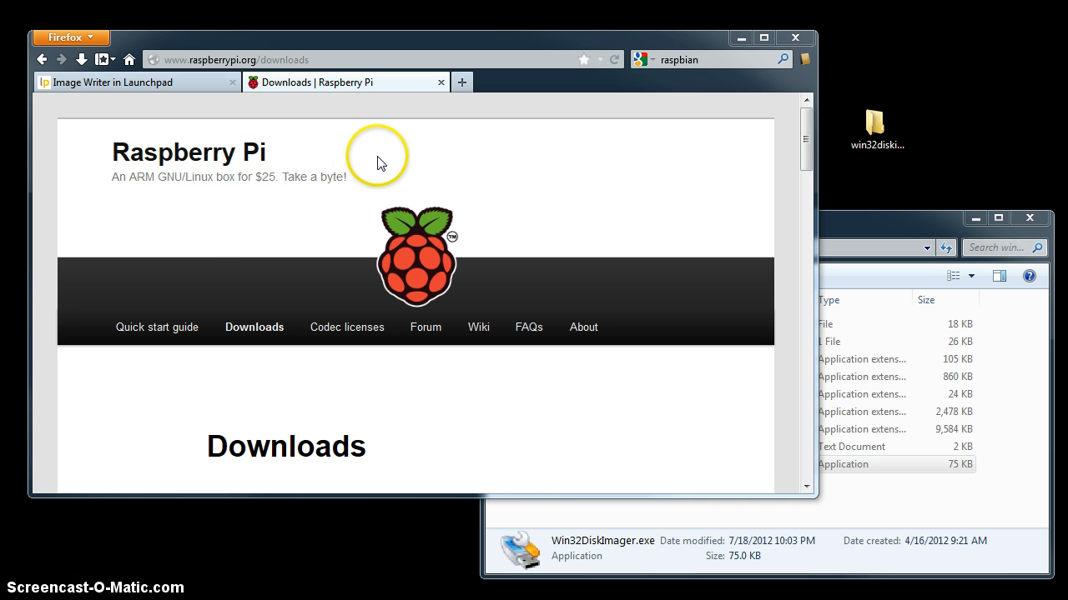
pyautogui.moveTo(347, 158)
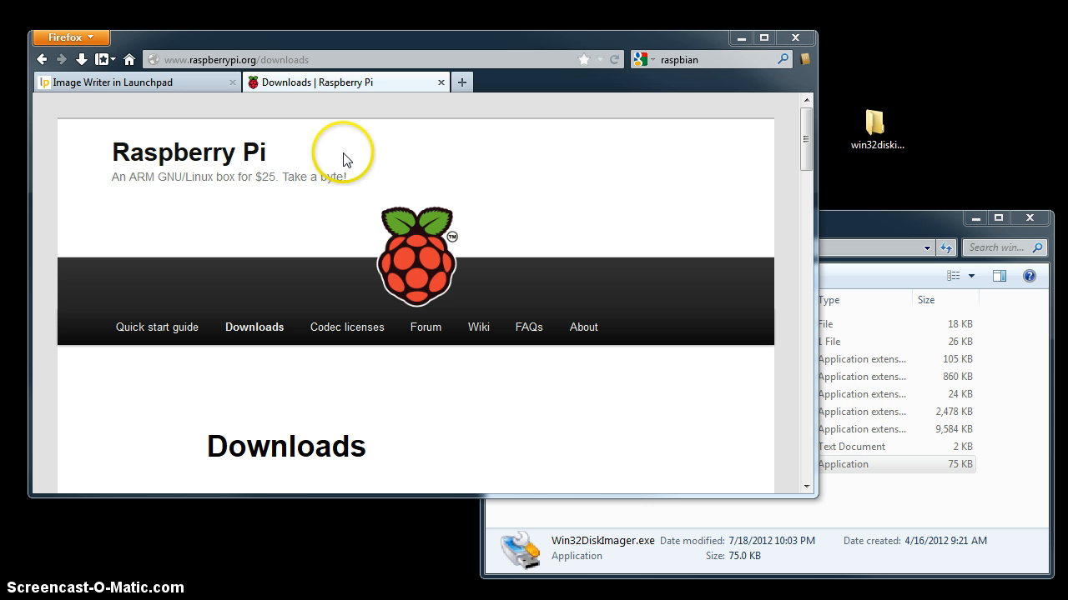
# Step: Scroll the Raspberry Pi downloads page to the Raspbian wheezy torrent and direct download links
pyautogui.scroll(-3)
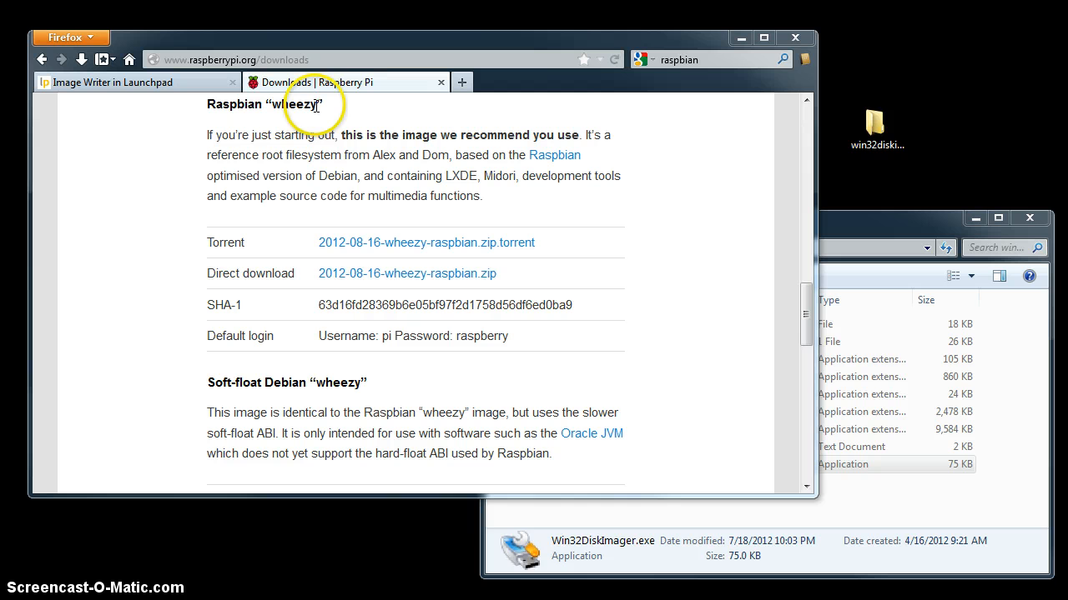
pyautogui.moveTo(315, 265)
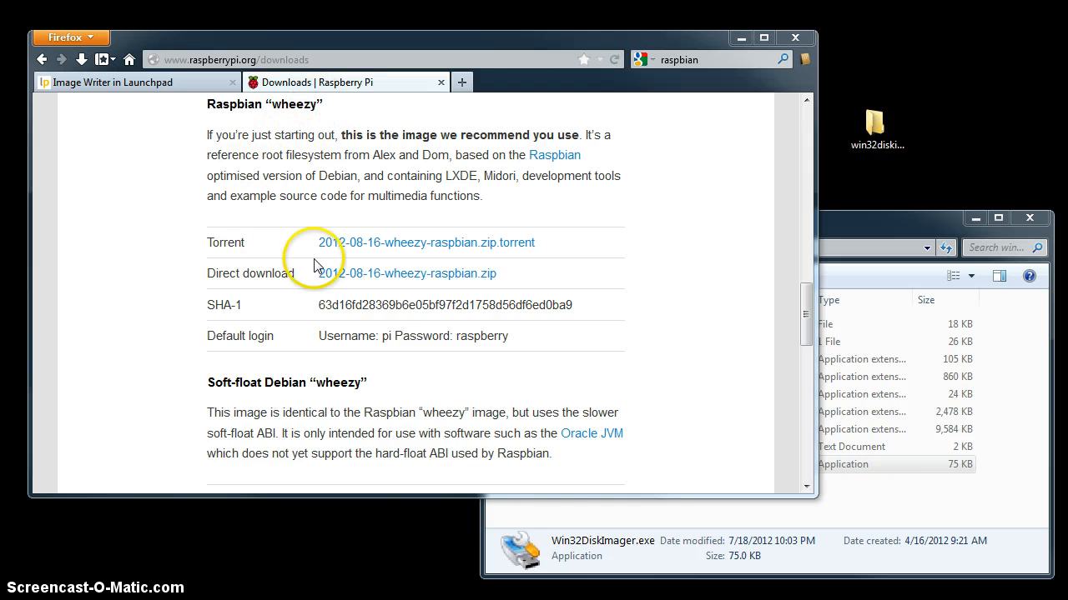
pyautogui.moveTo(377, 240)
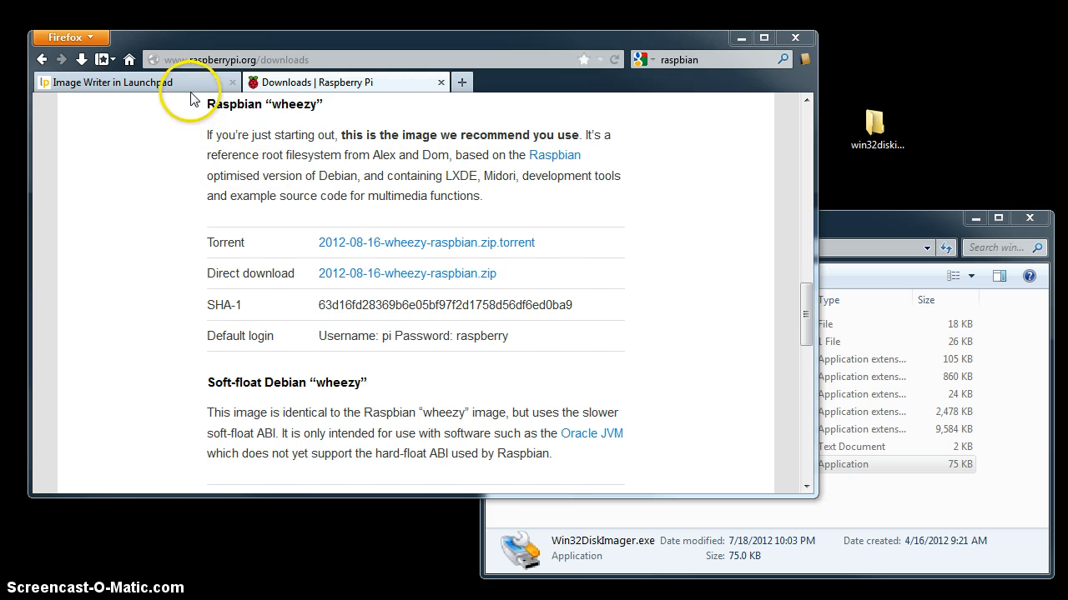
# Step: Switch to the Image Writer for Windows Launchpad page and view its download links
pyautogui.click(125, 81)
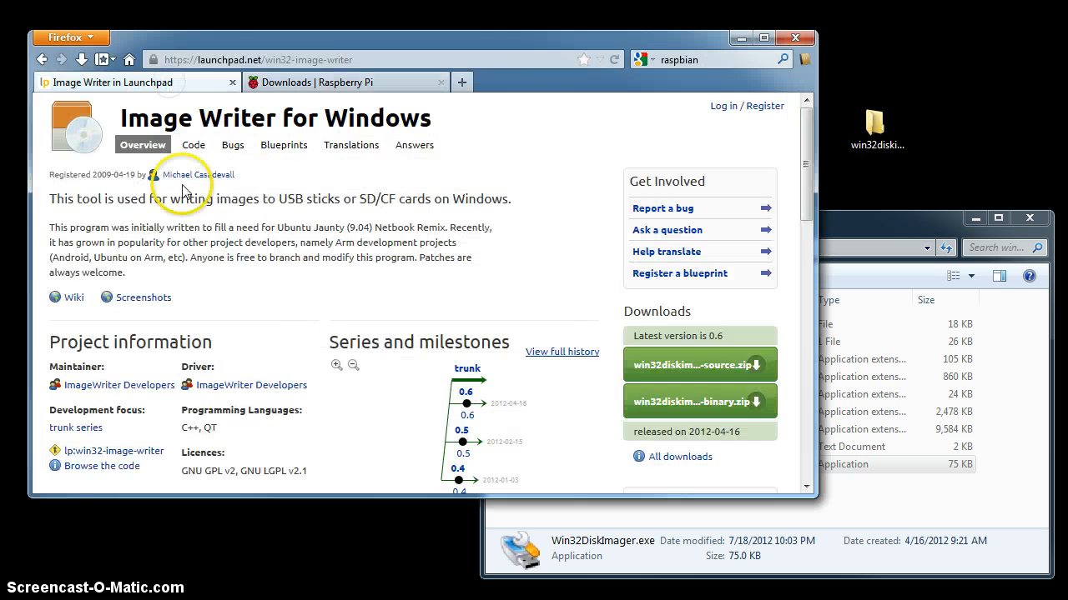
pyautogui.moveTo(247, 207)
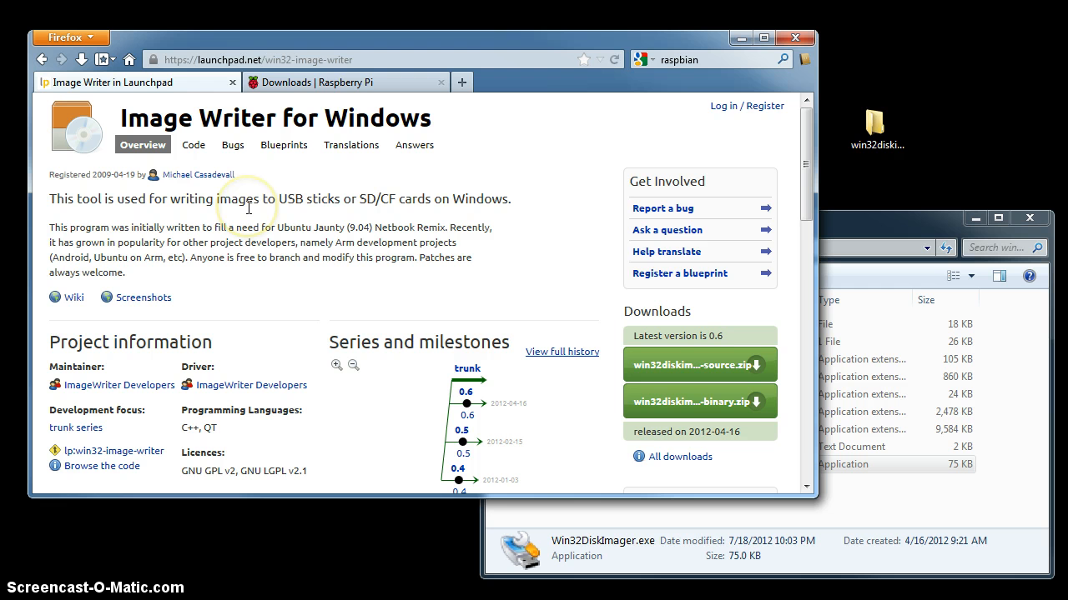
pyautogui.moveTo(256, 242)
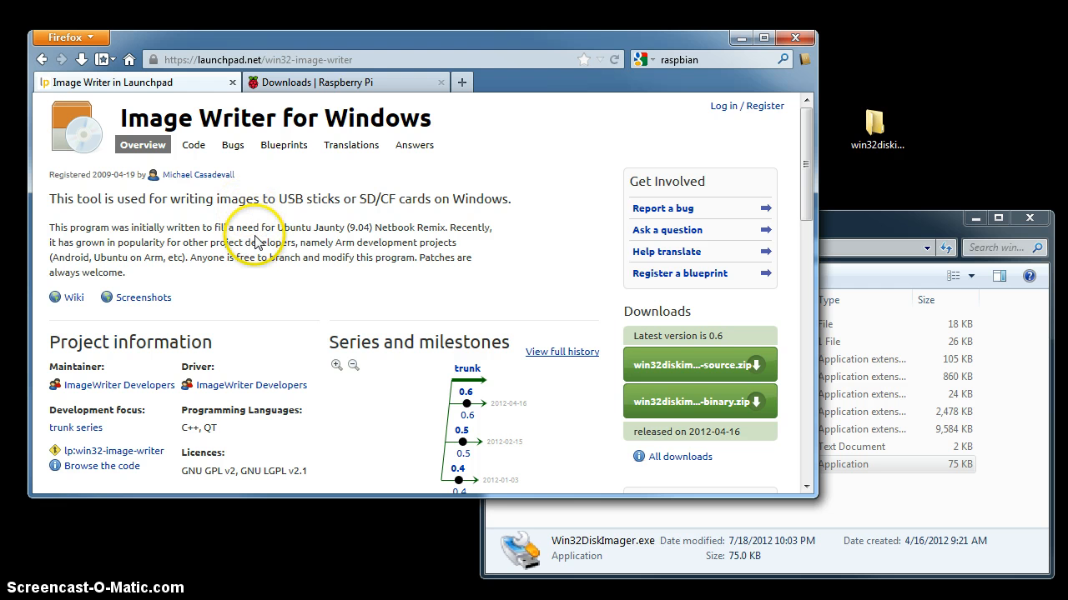
pyautogui.scroll(-3)
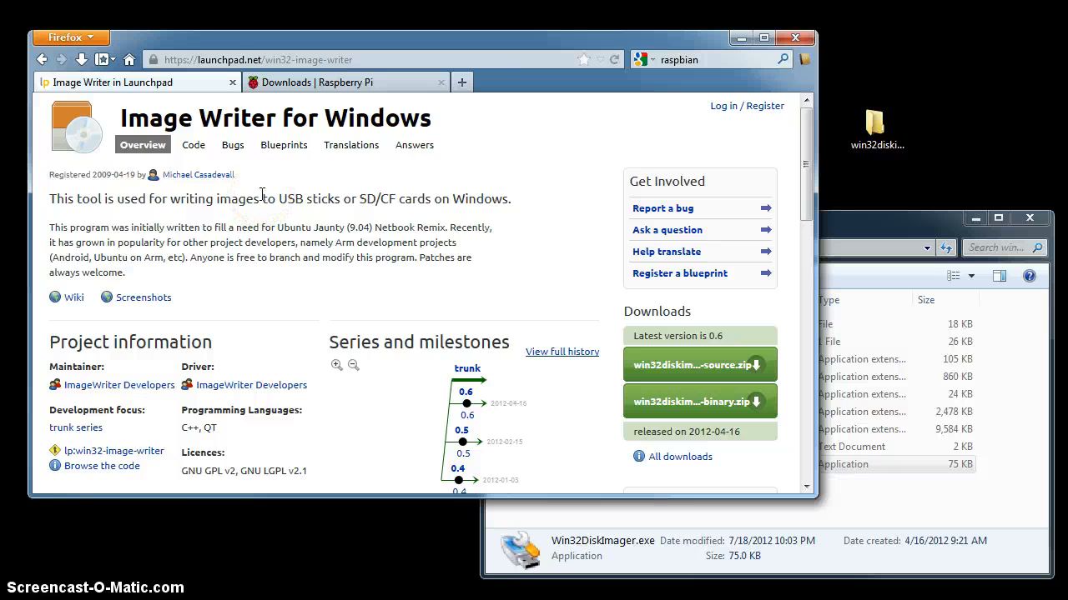
pyautogui.moveTo(510, 248)
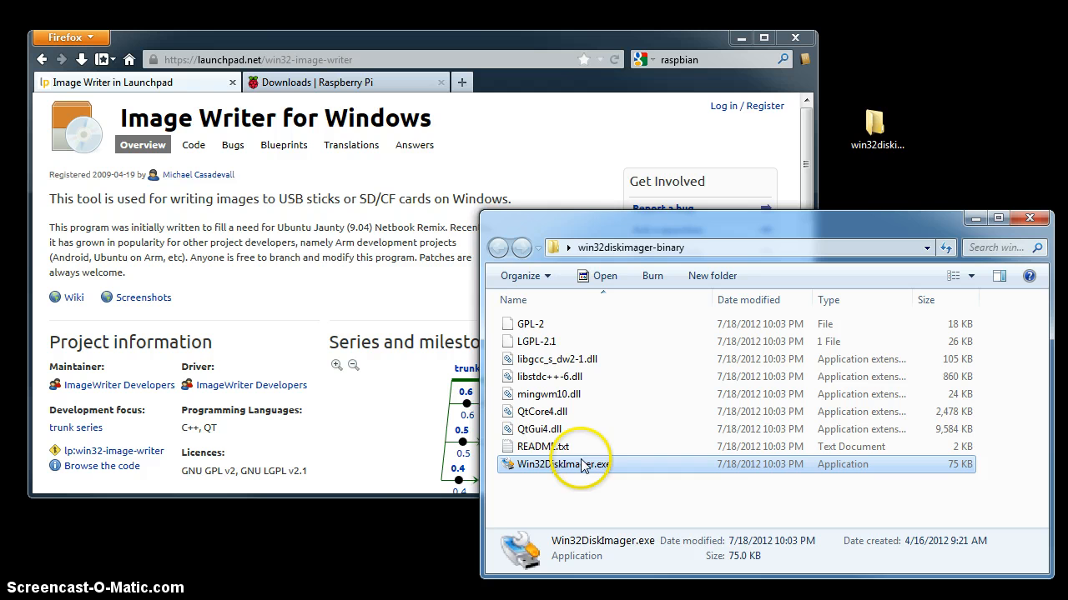
# Step: Launch Win32DiskImager.exe from the win32diskimager-binary folder
pyautogui.doubleClick(570, 464)
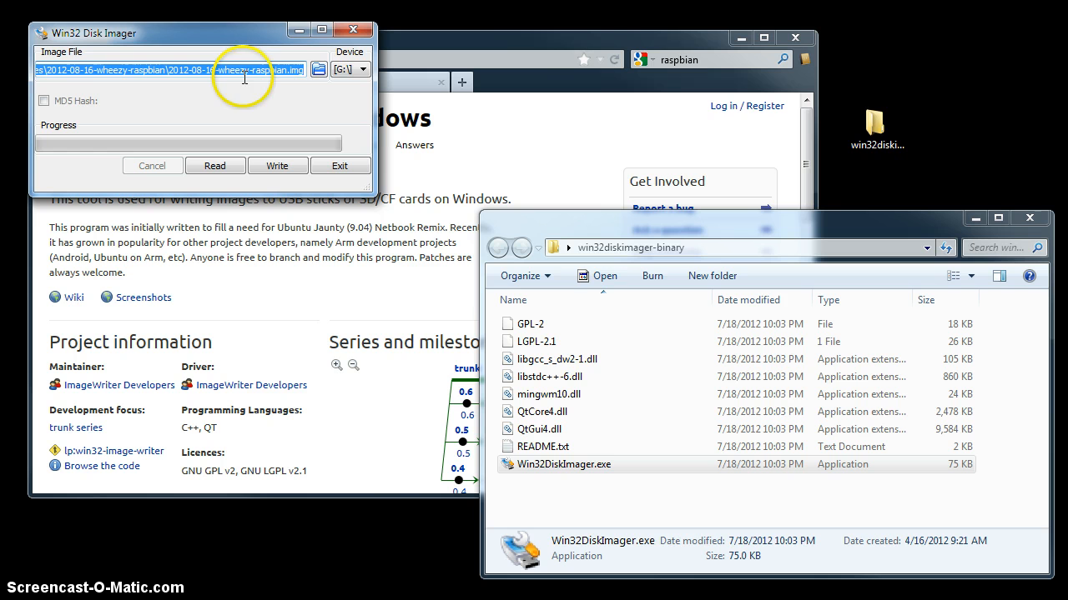
pyautogui.moveTo(317, 70)
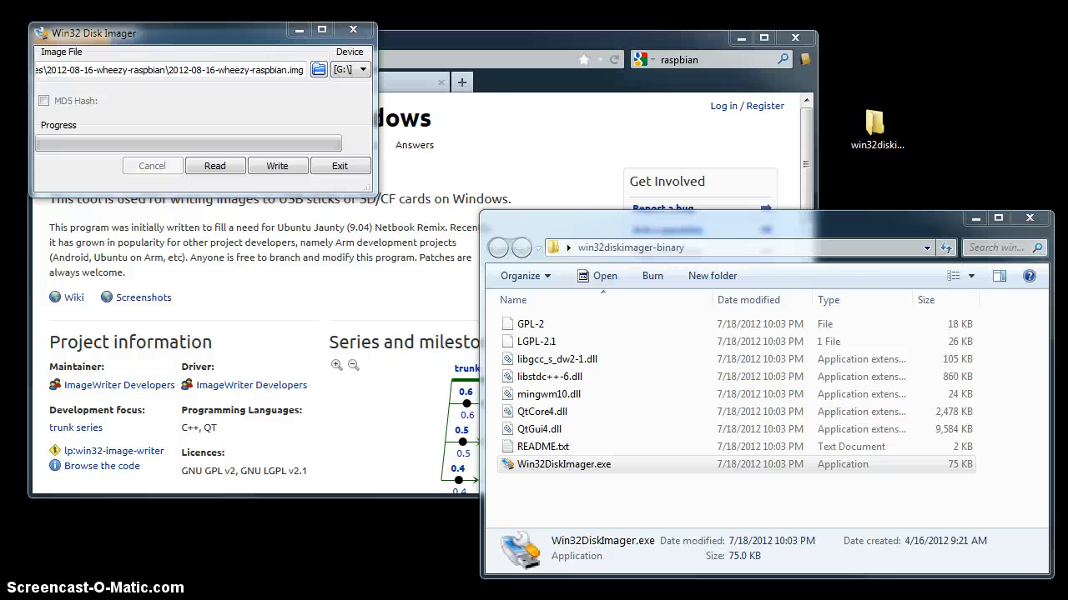
pyautogui.moveTo(277, 165)
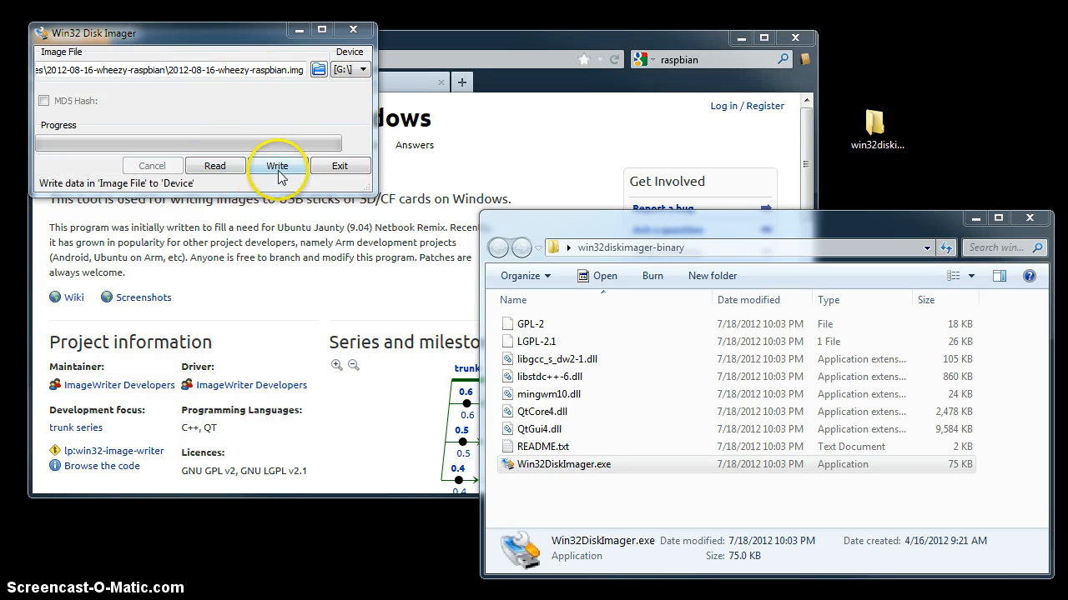
# Step: Write the wheezy-raspbian image to G:, confirming the physical device overwrite warning
pyautogui.click(277, 165)
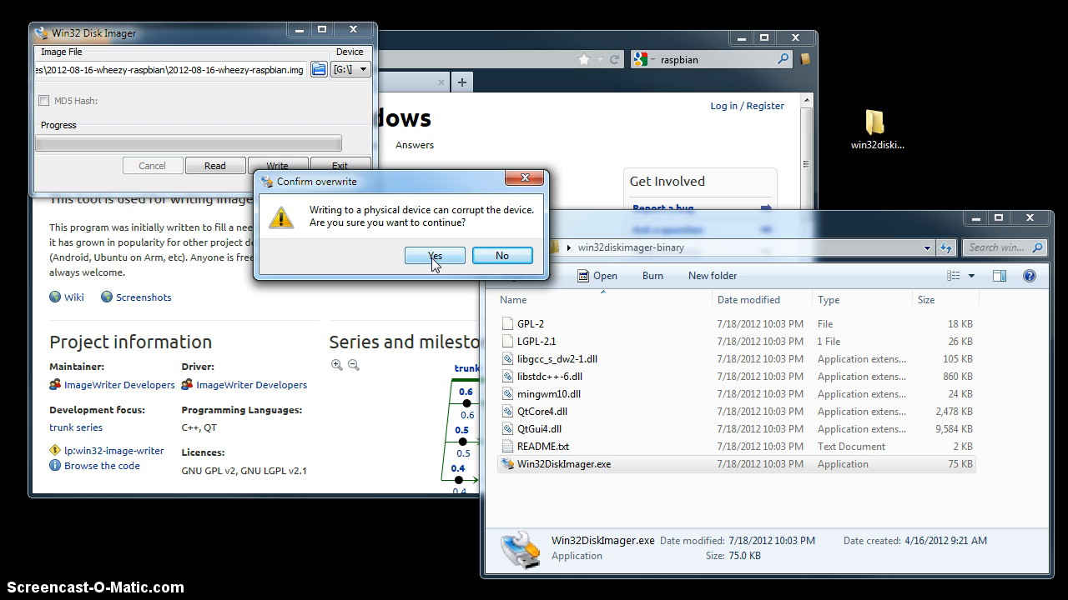
pyautogui.click(433, 255)
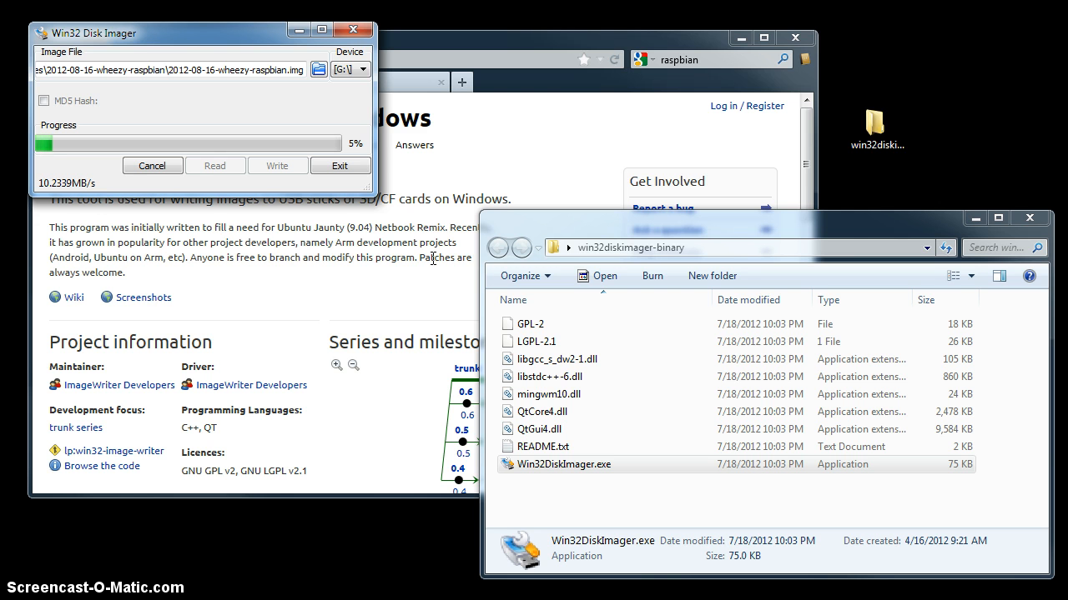
pyautogui.moveTo(327, 297)
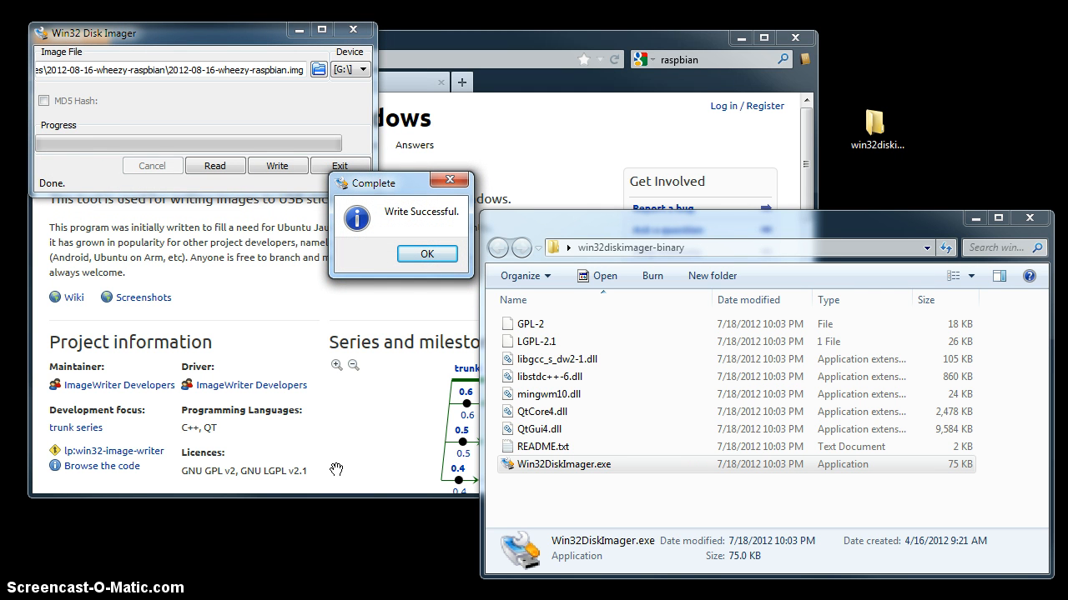
# Step: Dismiss the Write Successful message so the imager reports Done
pyautogui.click(427, 254)
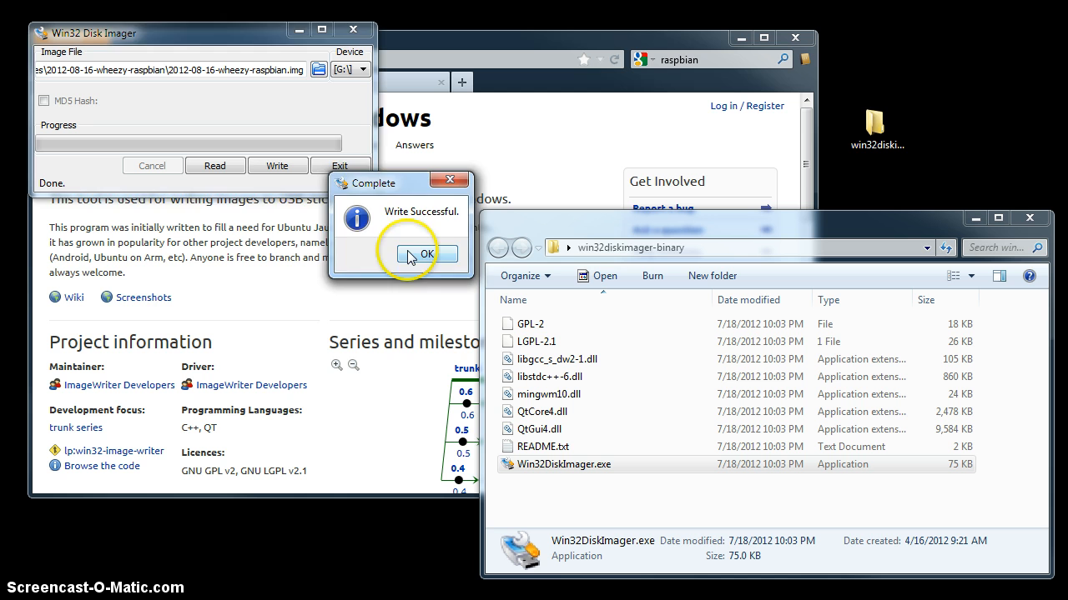
pyautogui.click(424, 254)
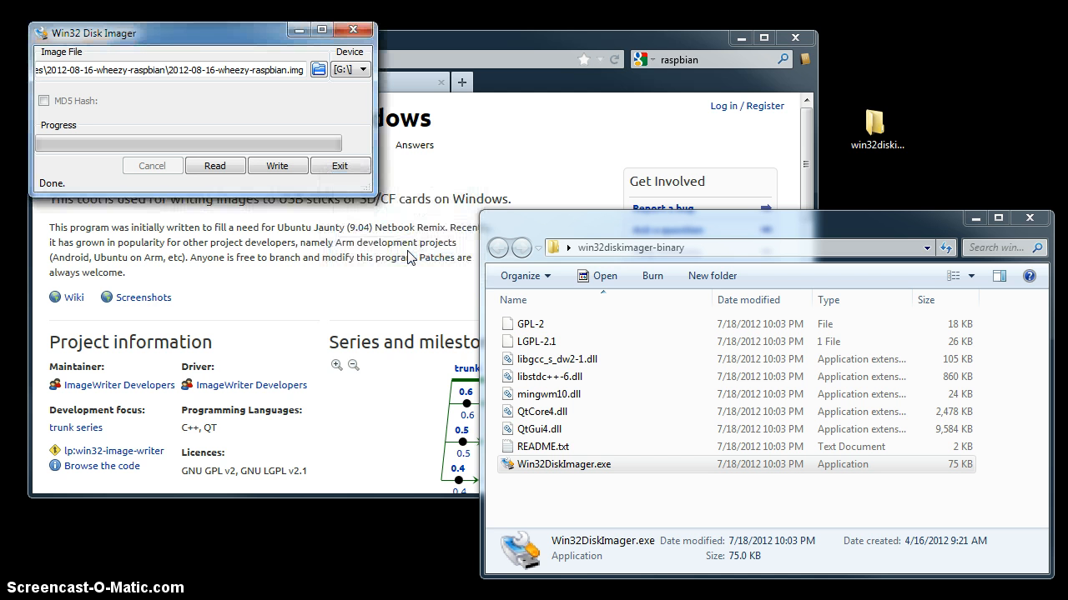